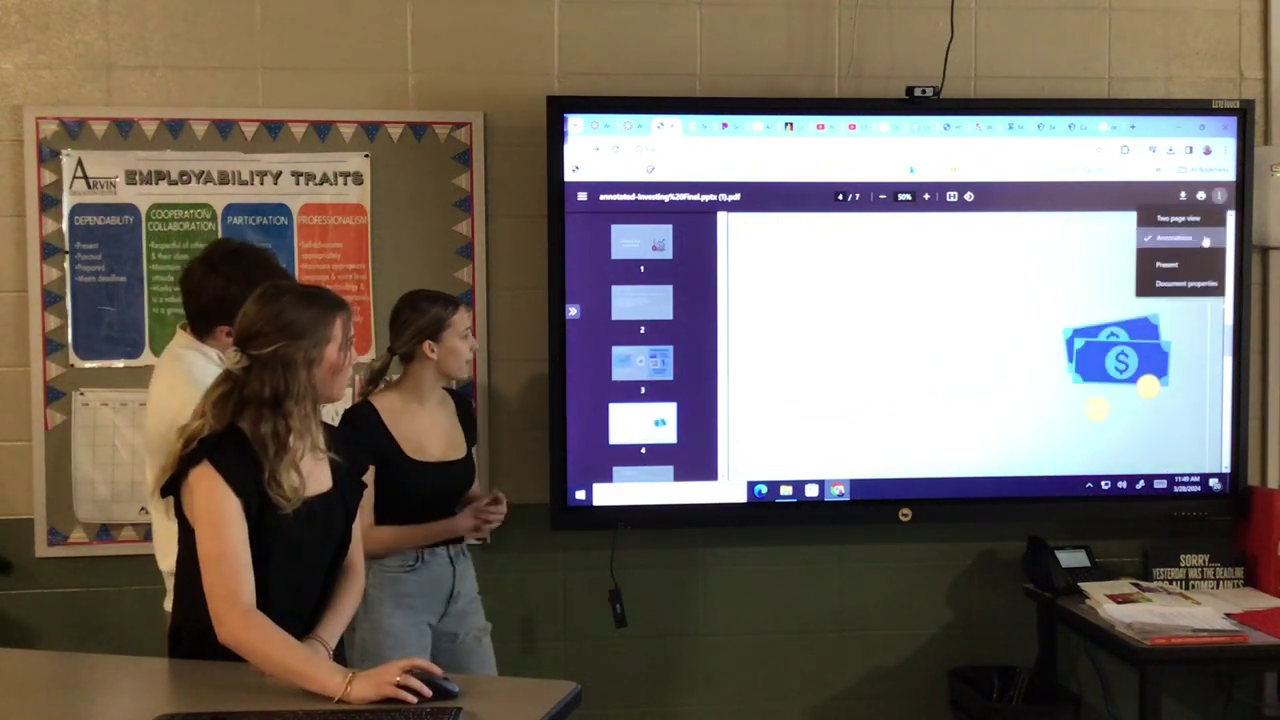
Step: Show the dollar-bill slide full screen via the viewer's Present action
{"action": "left_click", "coordinate": [1168, 264]}
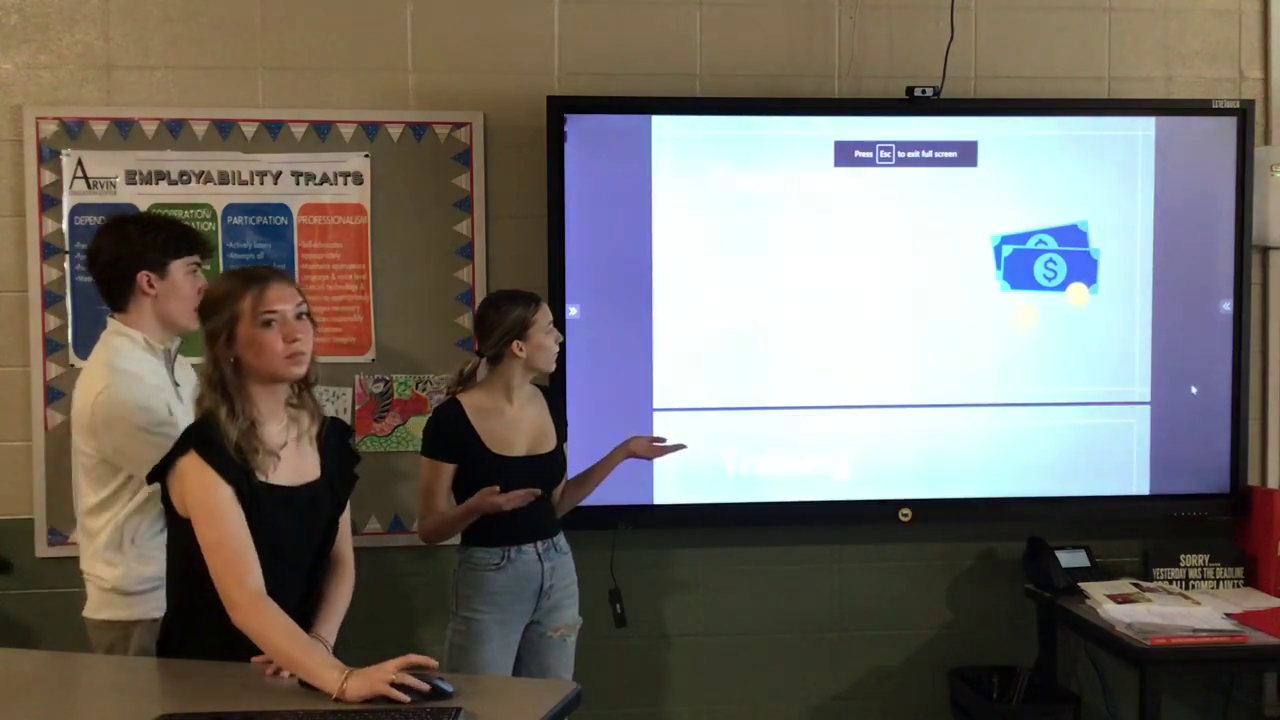